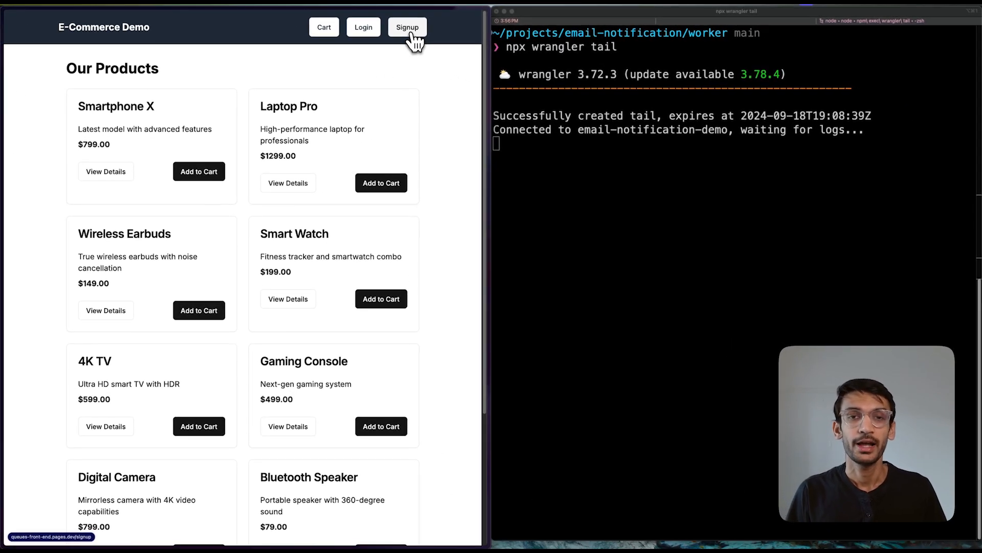
Sign up a new account with an email and matching password
click(407, 28)
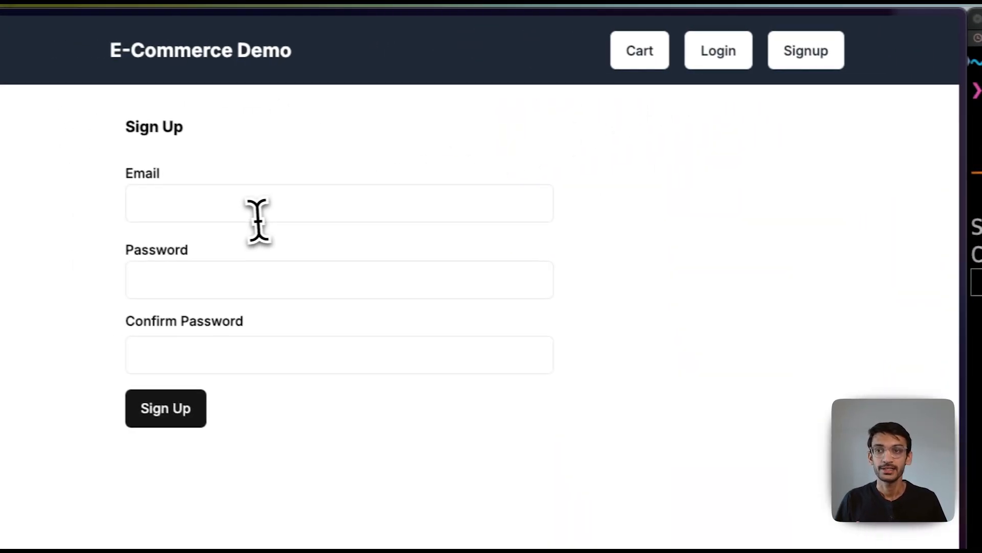
click(338, 203)
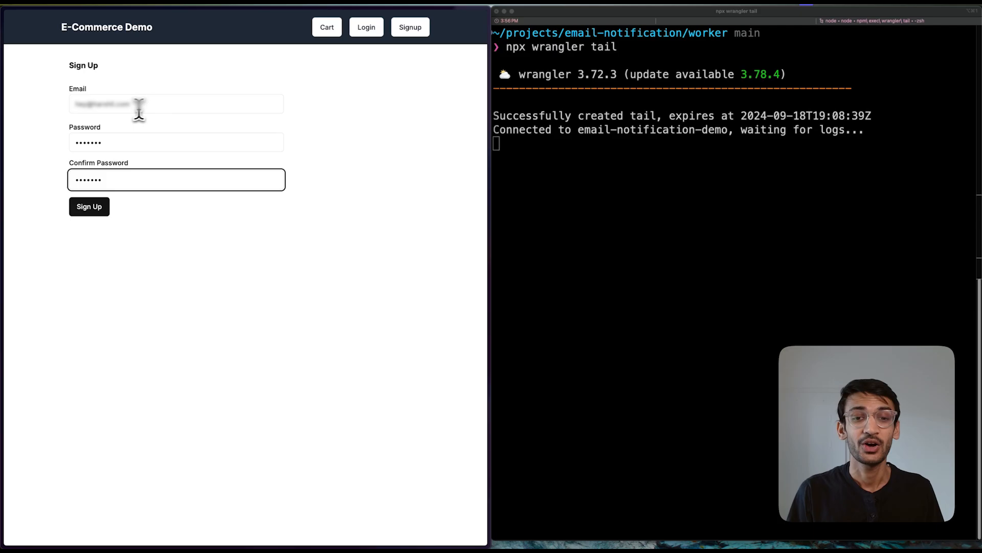
mouse_move(652, 204)
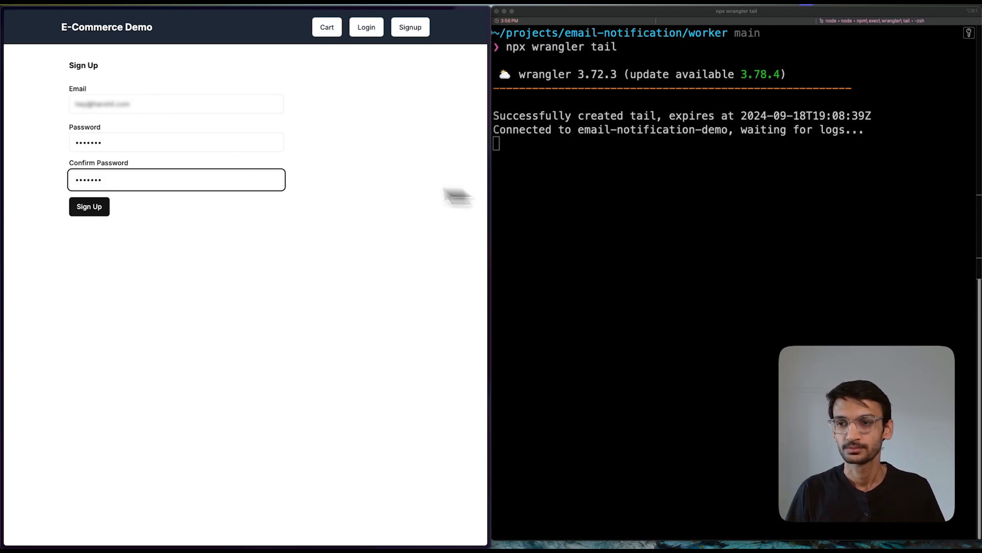
click(90, 207)
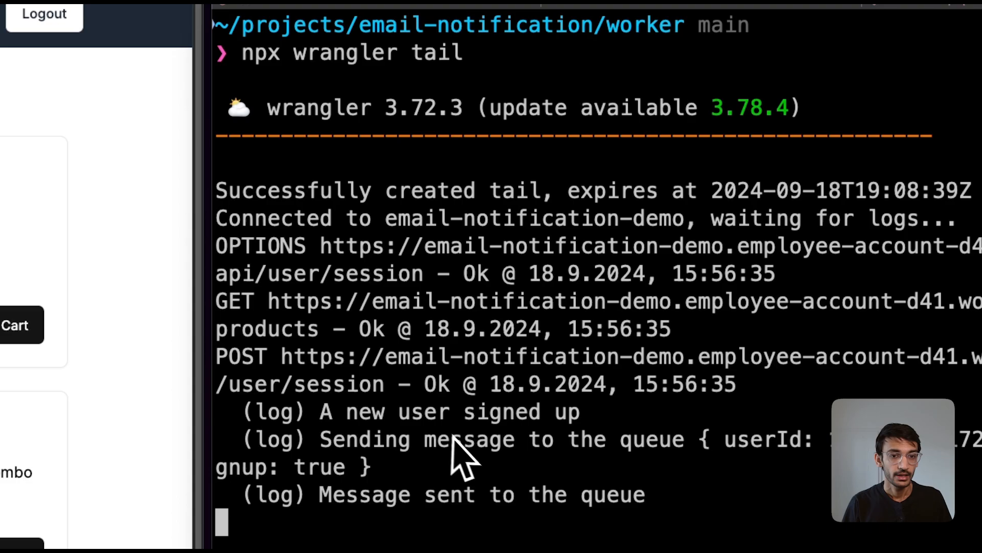
mouse_move(601, 451)
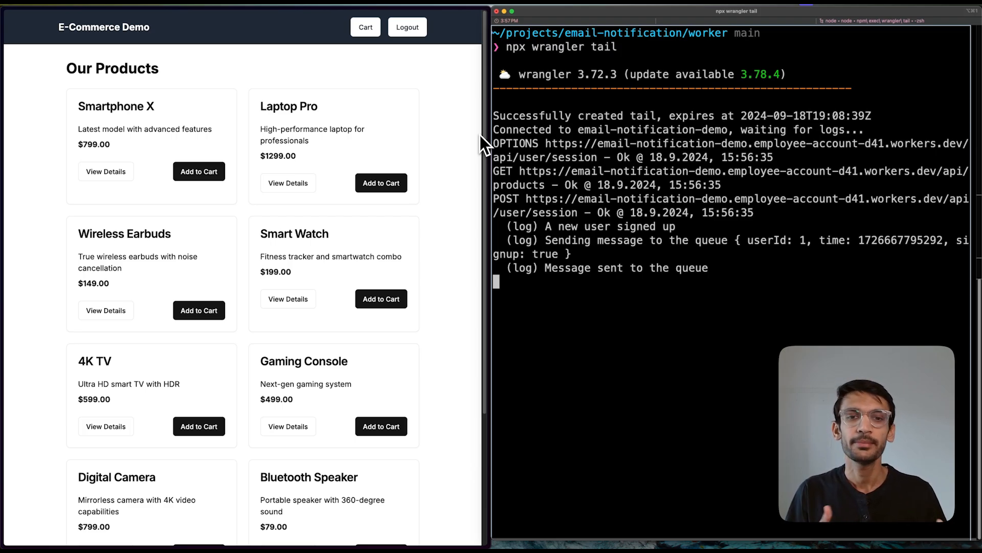
mouse_move(690, 22)
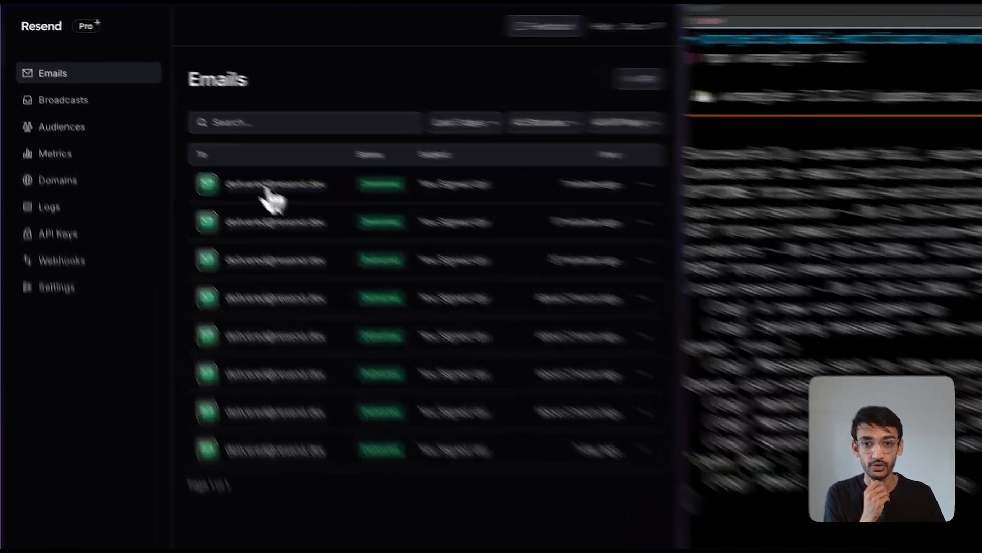
Open the most recent email in Resend's sent-email list
click(275, 184)
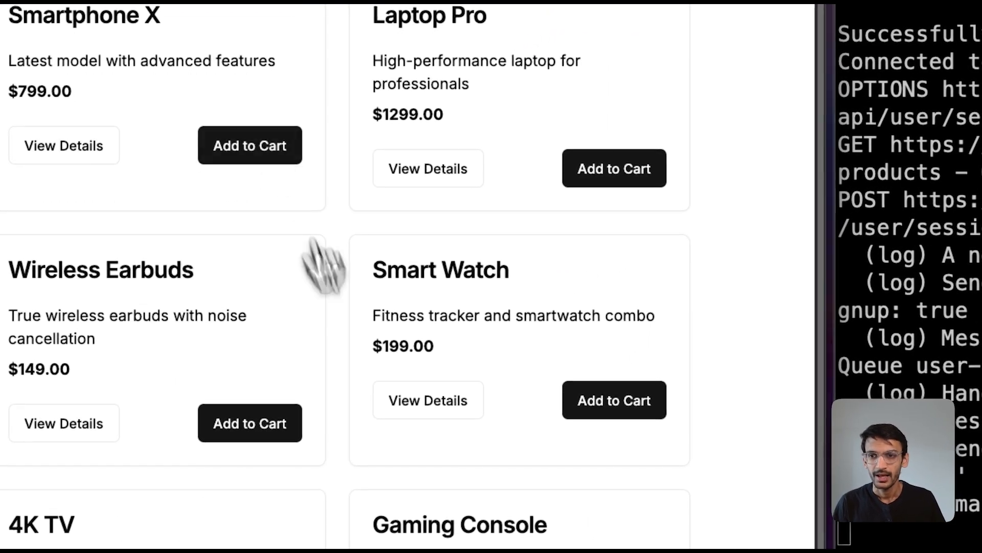
mouse_move(614, 400)
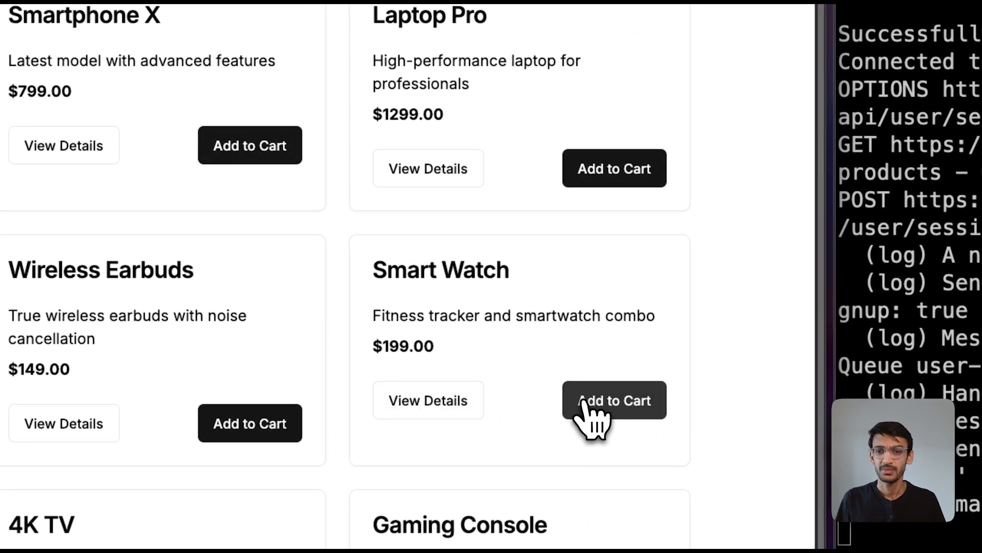
Add the Smart Watch to the cart and place the $998.00 order
click(368, 27)
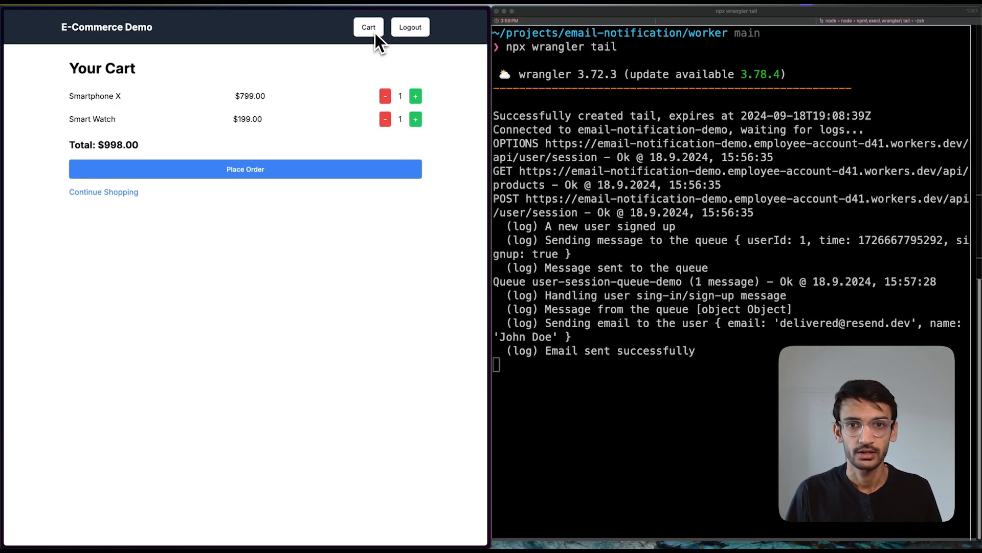
mouse_move(382, 155)
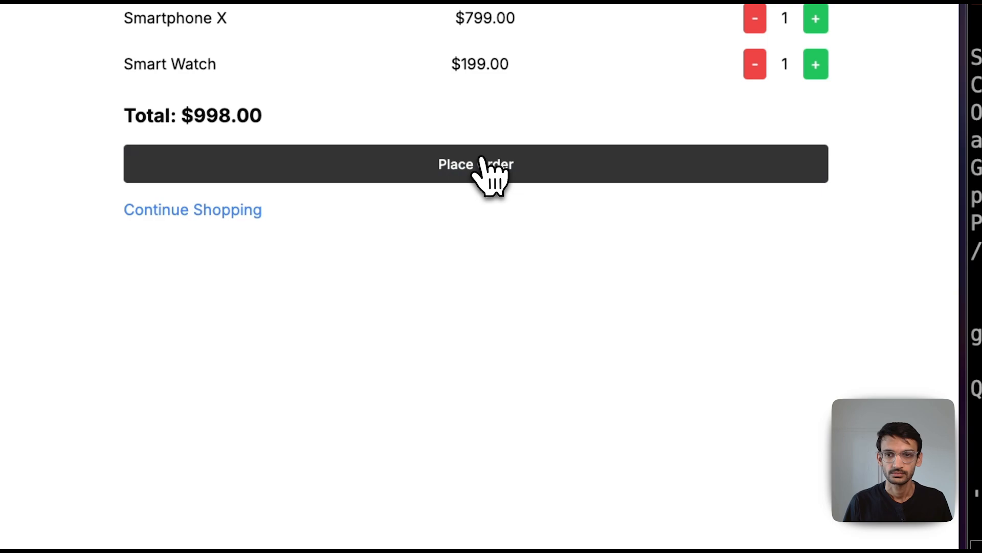
click(475, 164)
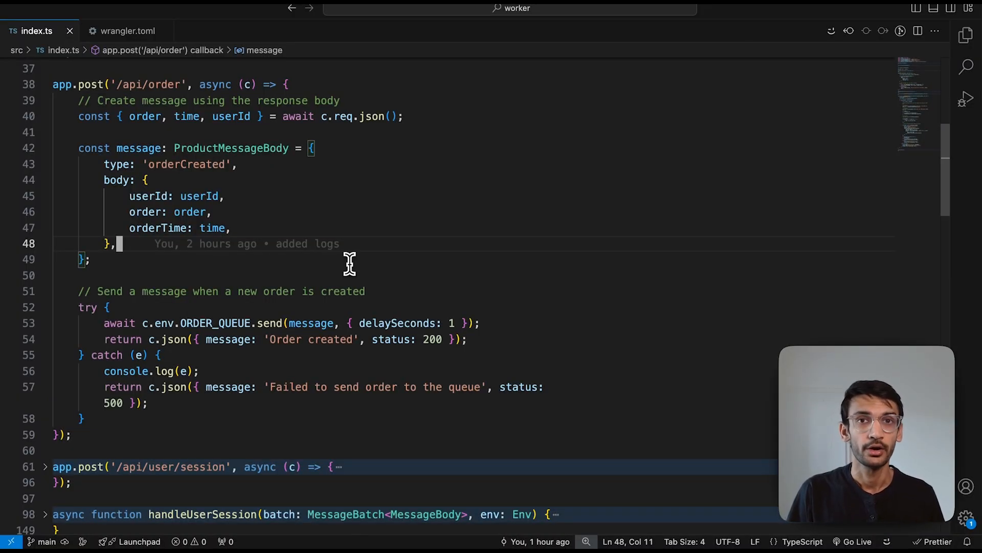
mouse_move(247, 216)
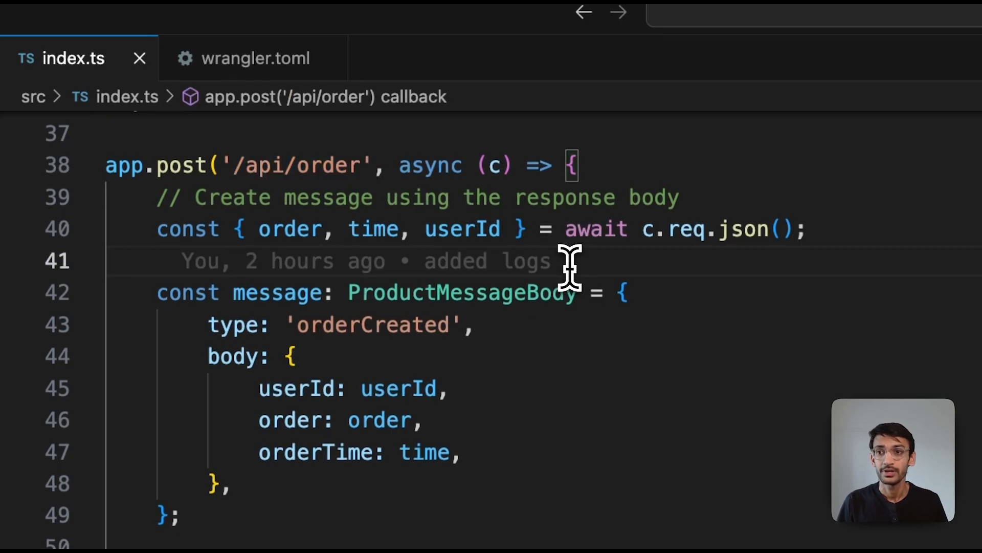
Highlight every use of the order variable in the /api/order route of index.ts
double_click(288, 229)
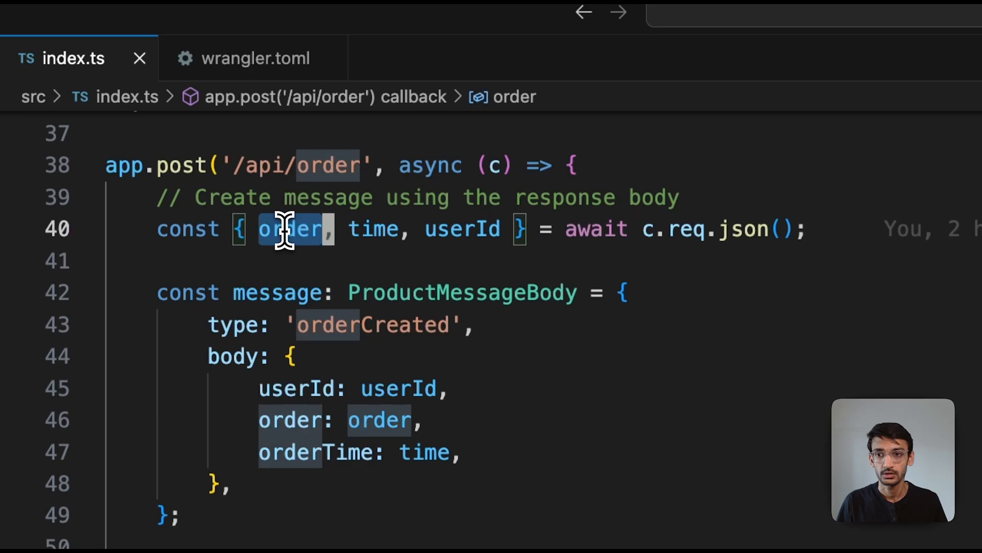
mouse_move(375, 229)
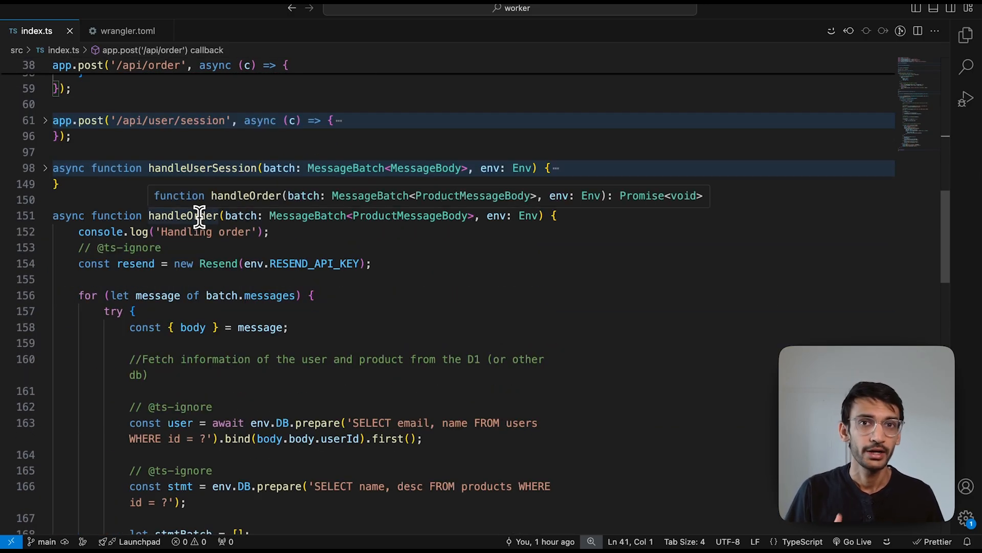
Scroll through handleOrder to the resend.emails.send Order Confirmation block
scroll(down, 3)
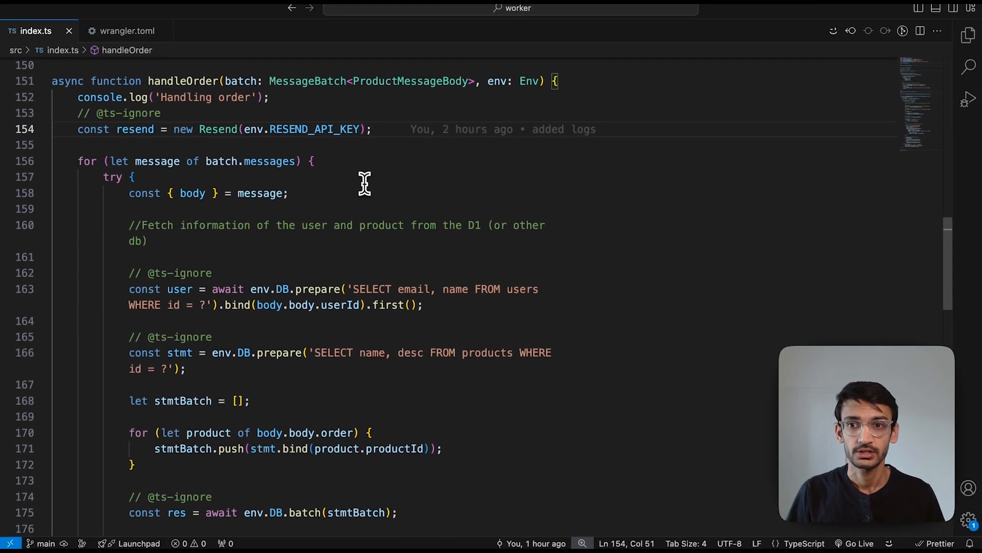
scroll(down, 3)
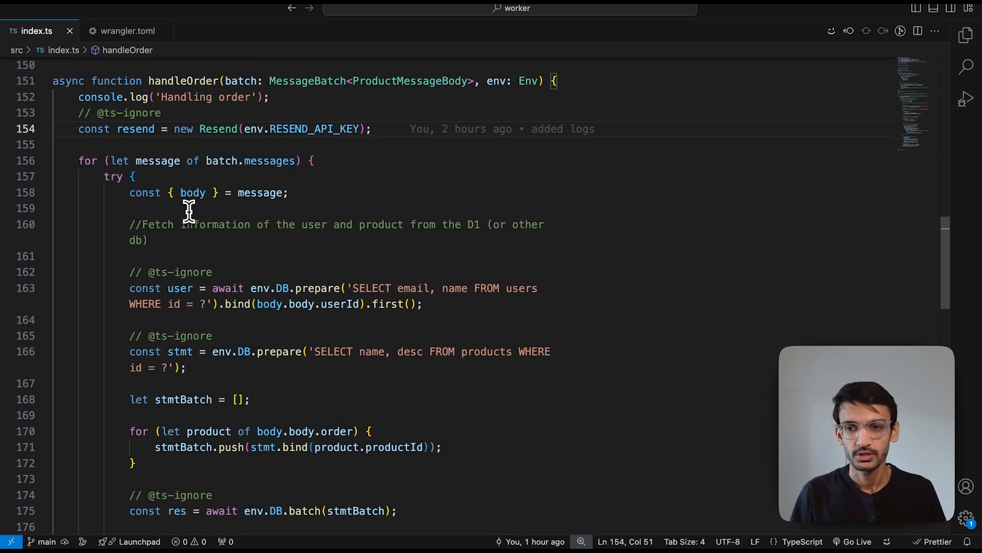
scroll(down, 3)
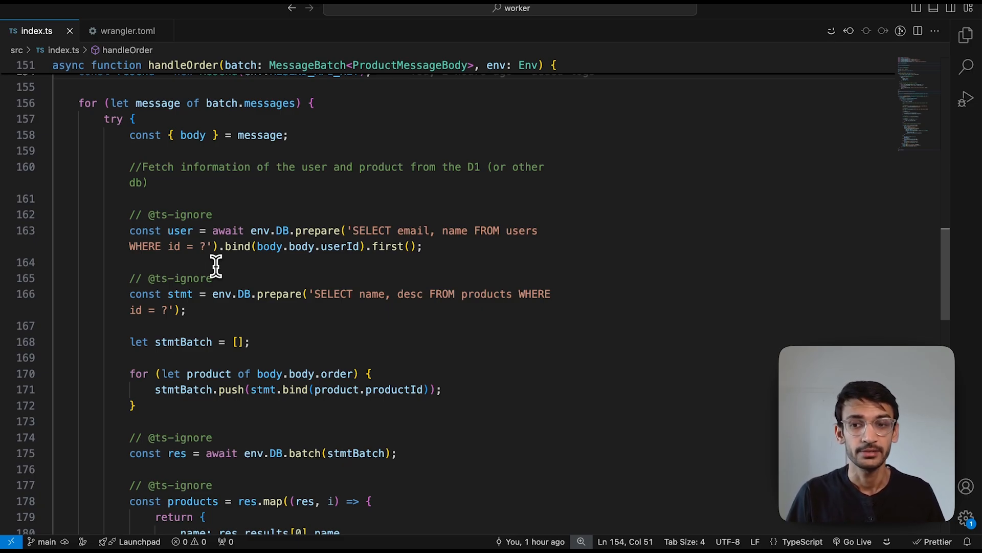
scroll(down, 3)
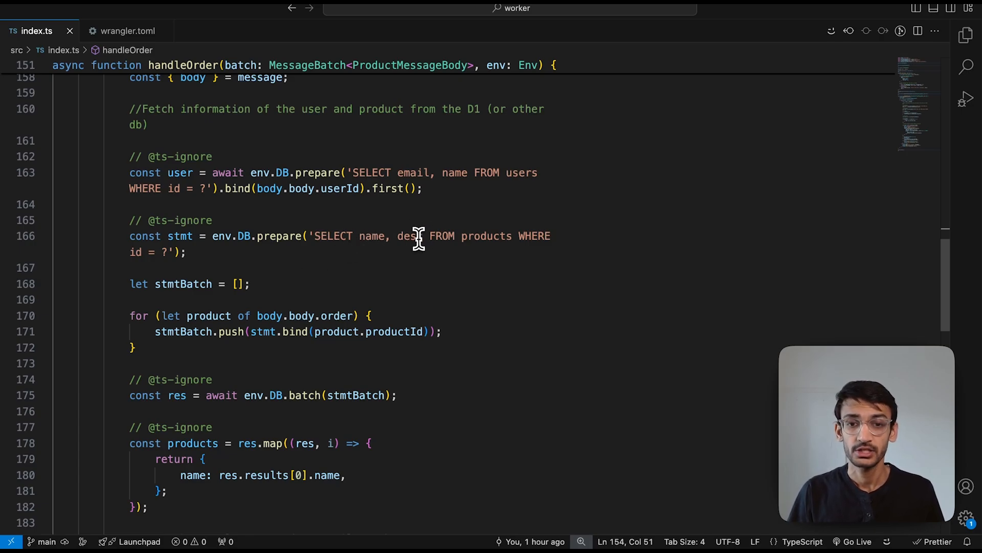
scroll(down, 3)
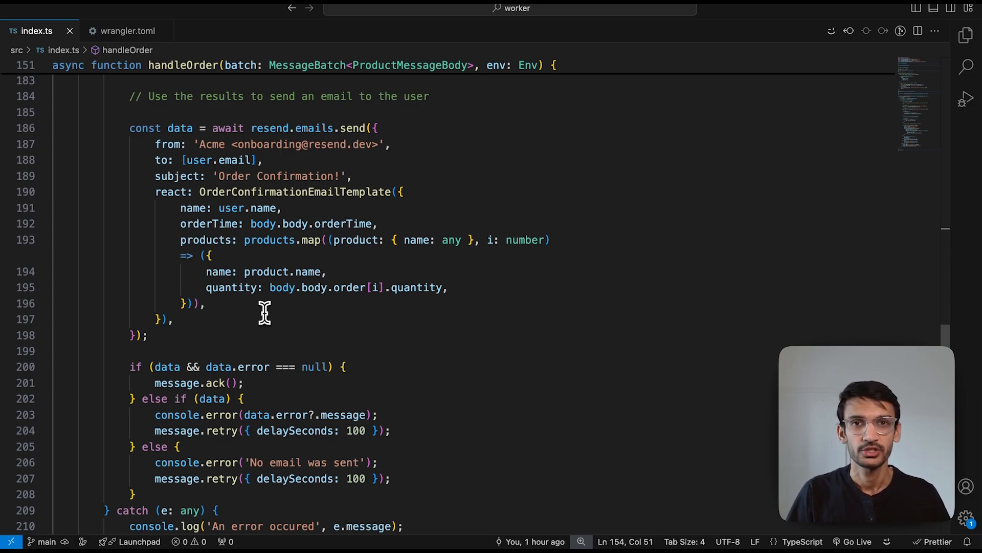
mouse_move(279, 267)
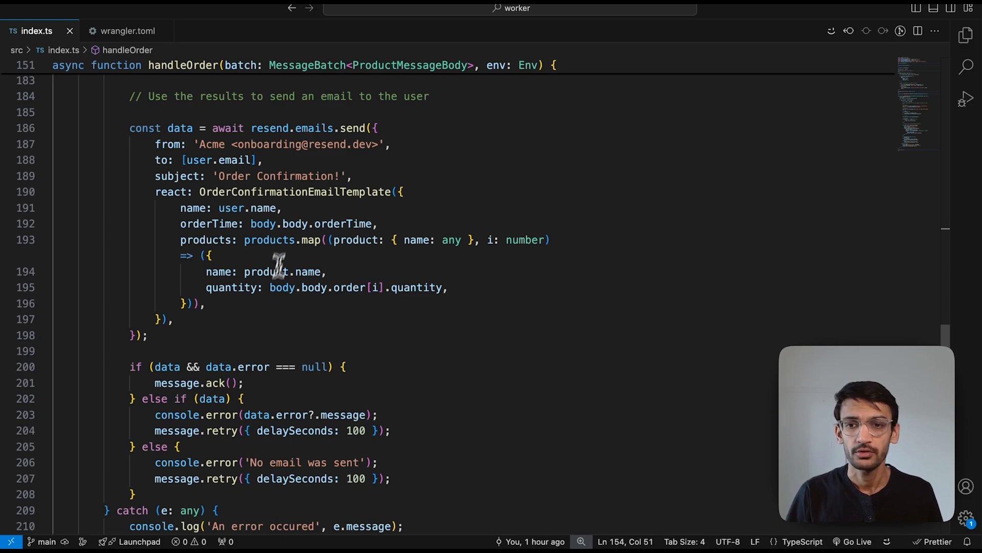
mouse_move(301, 192)
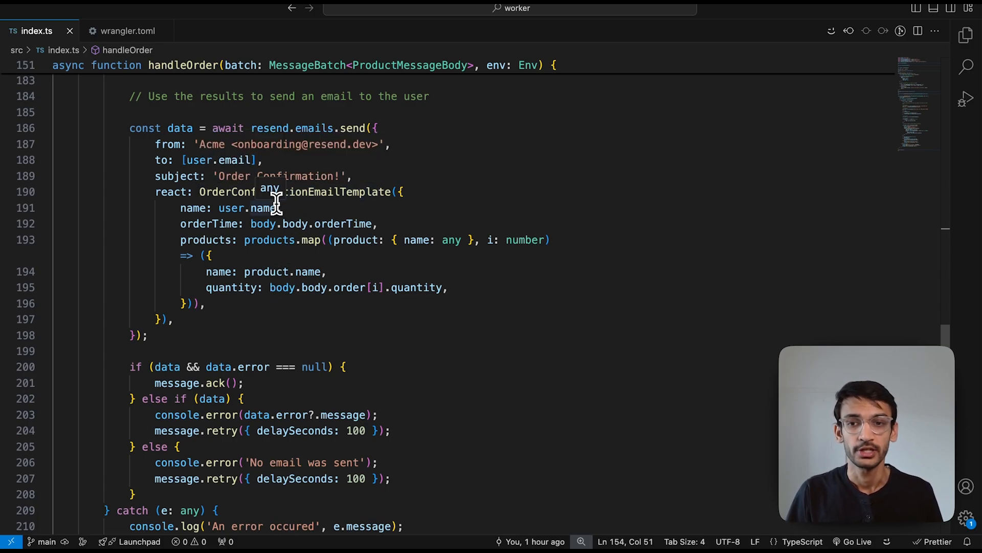
mouse_move(295, 223)
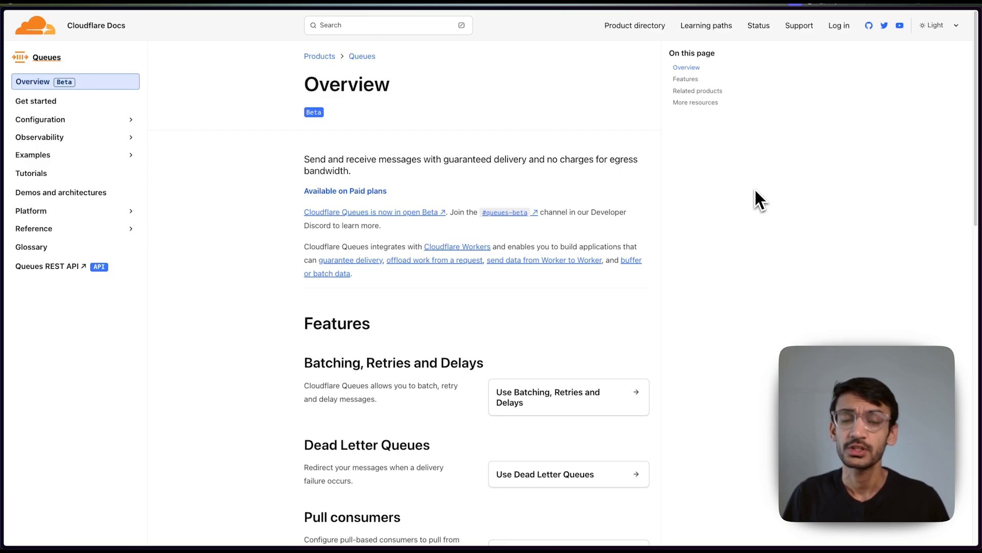
mouse_move(525, 177)
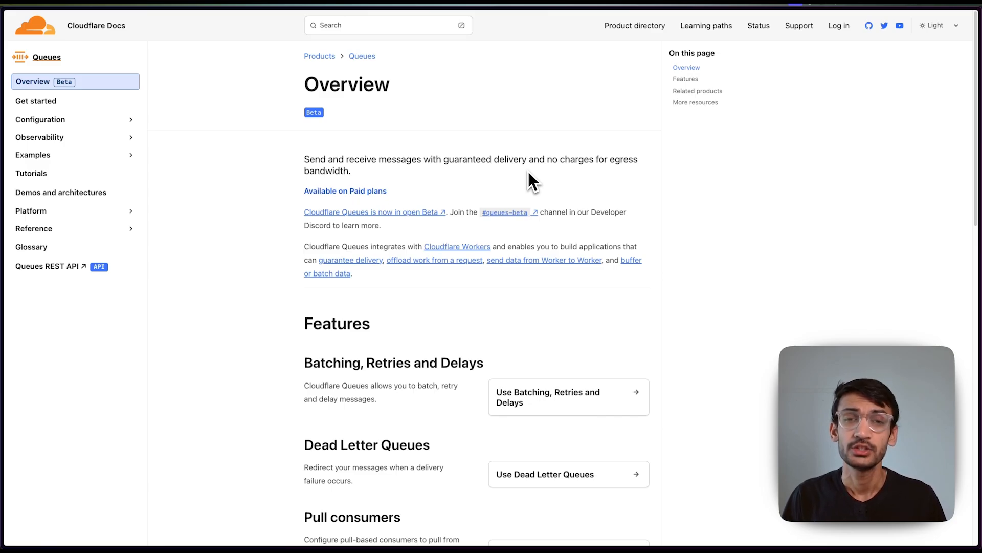
mouse_move(525, 143)
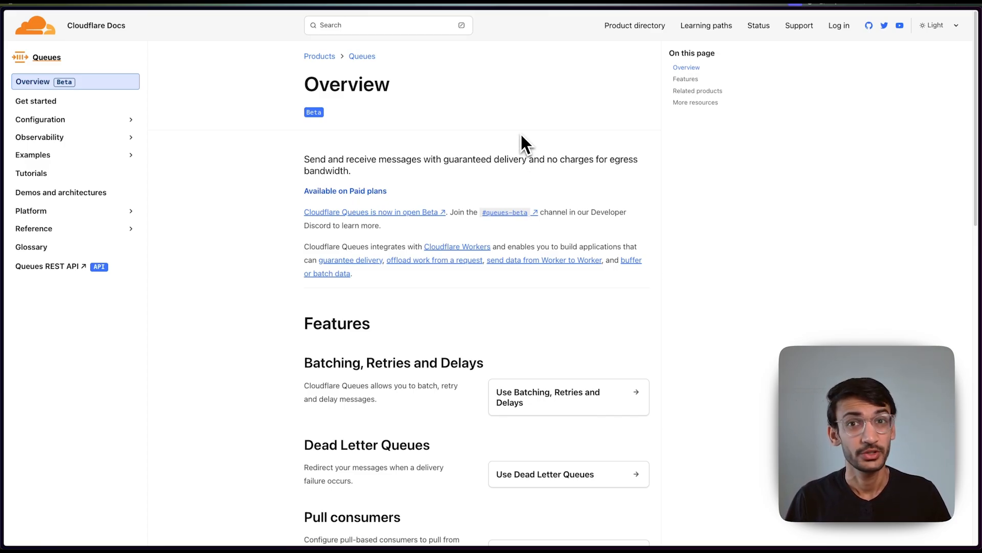